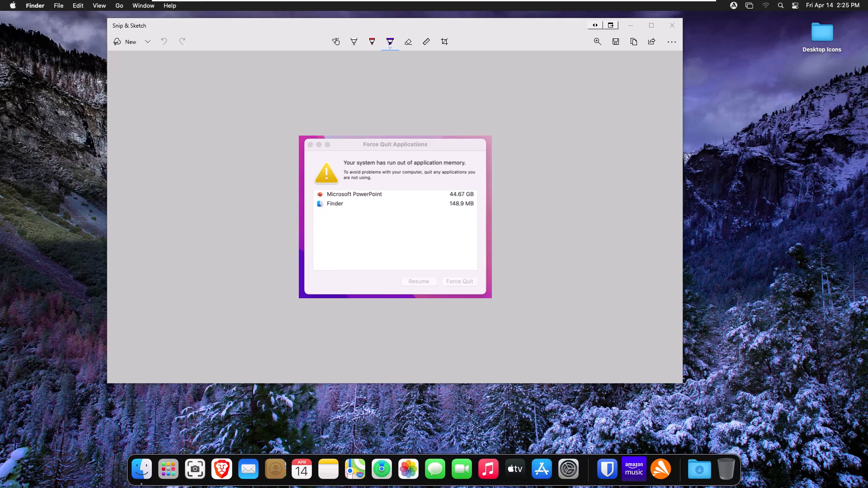
mouse_move(828, 168)
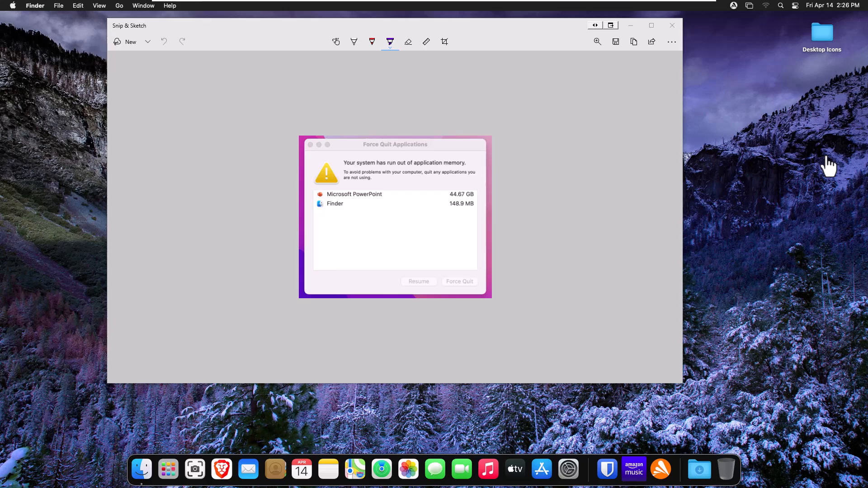
mouse_move(720, 88)
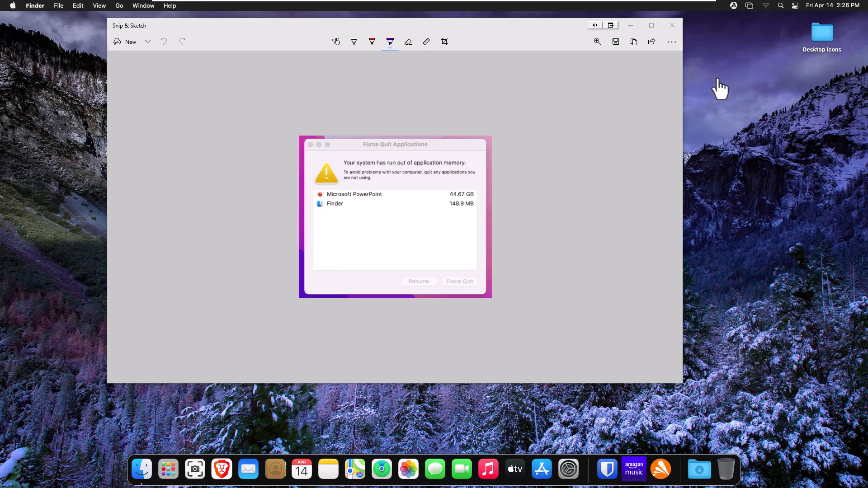
mouse_move(712, 100)
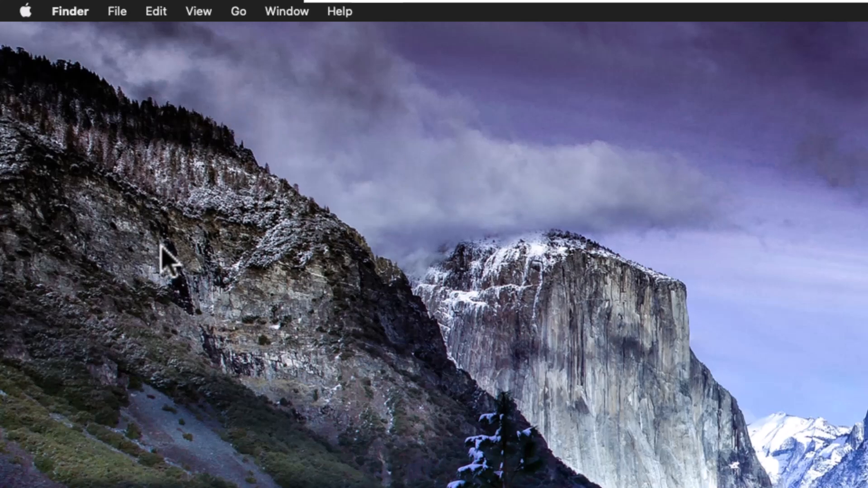
mouse_move(72, 30)
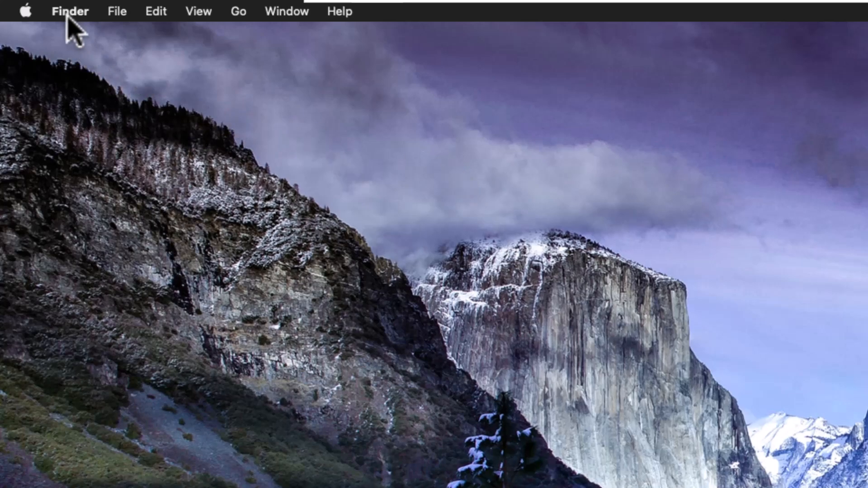
Jump to the ~/Library/Caches folder using Go to Folder.
left_click(238, 11)
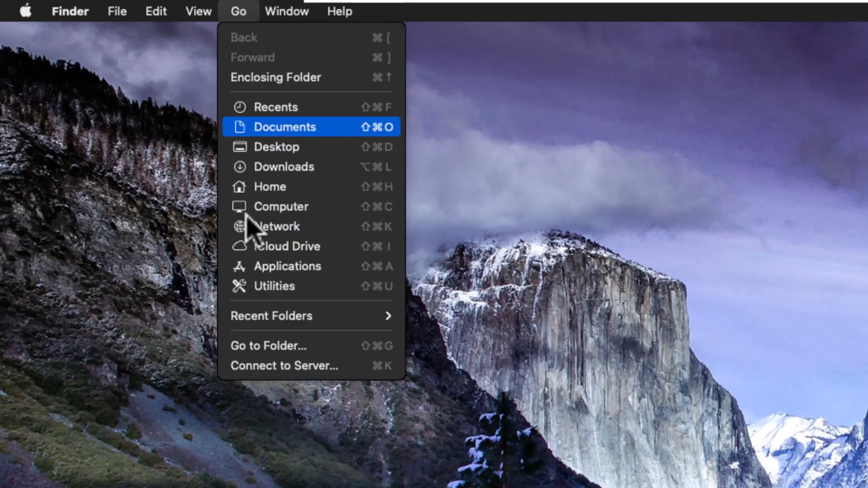
left_click(267, 346)
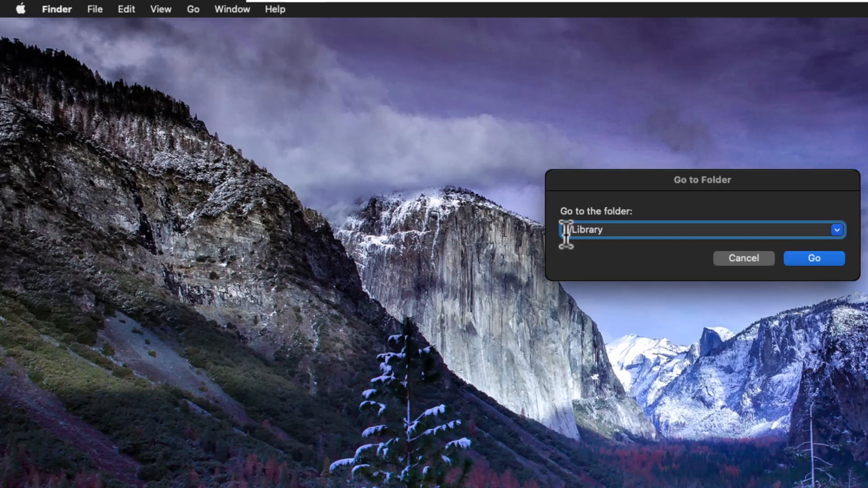
type("~")
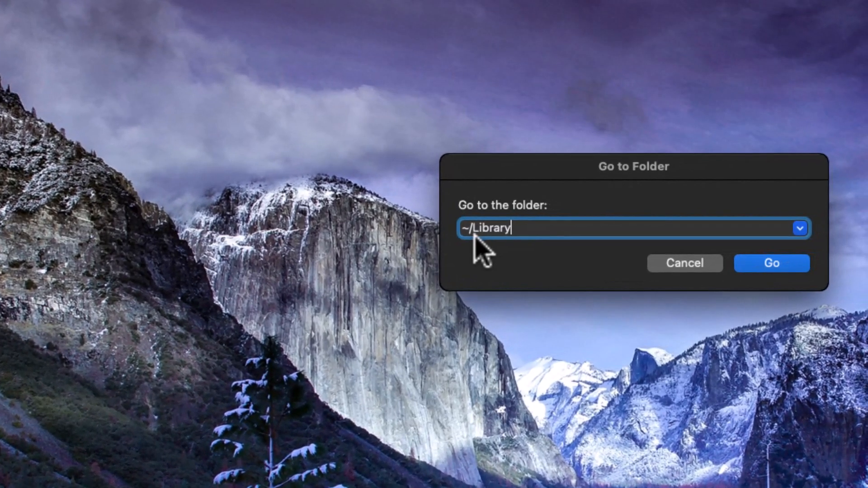
mouse_move(487, 257)
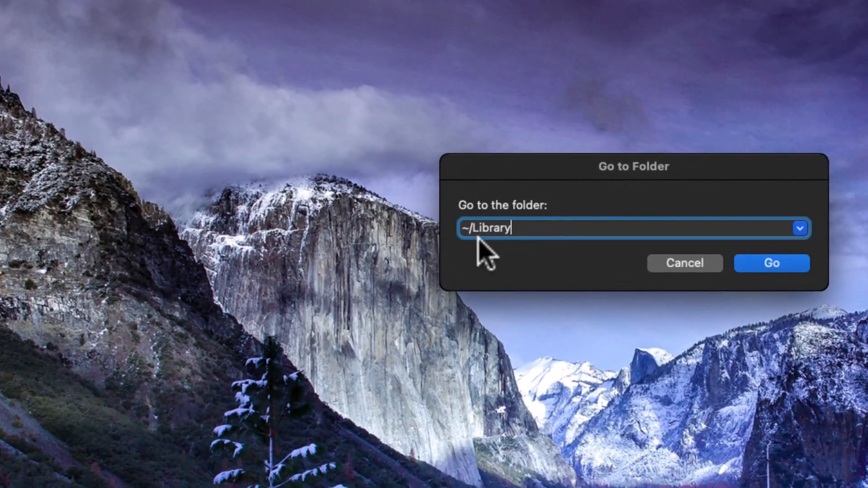
mouse_move(491, 261)
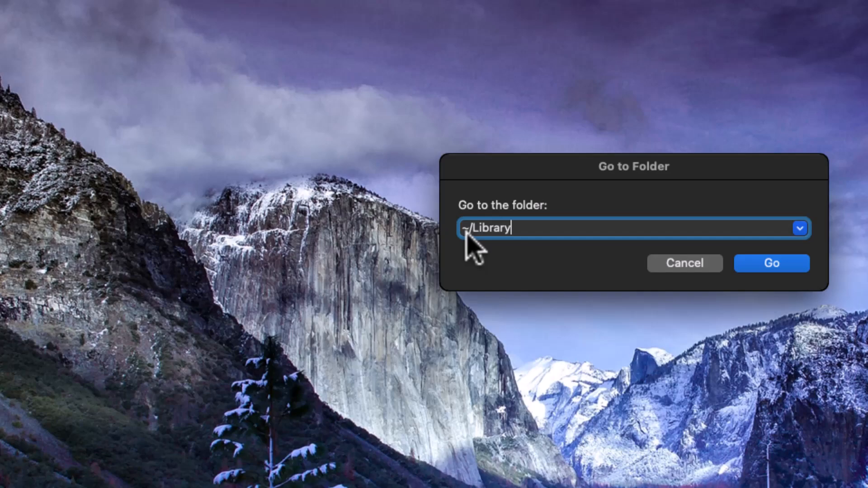
mouse_move(513, 230)
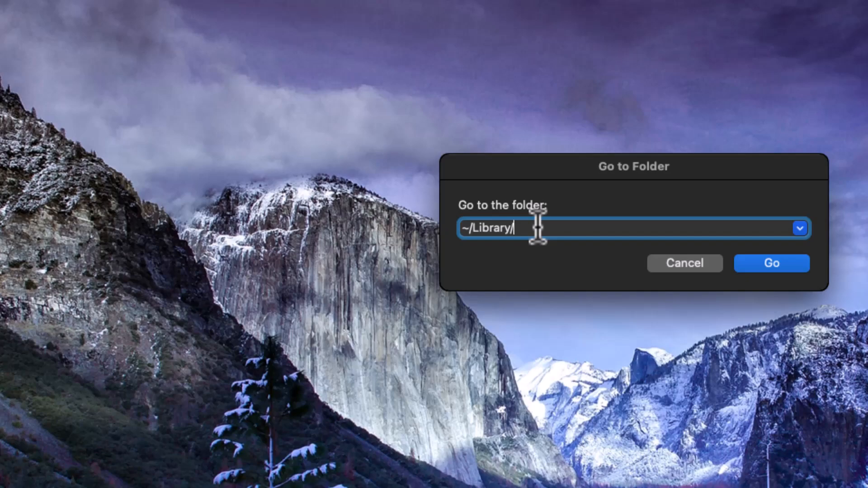
type("Caches")
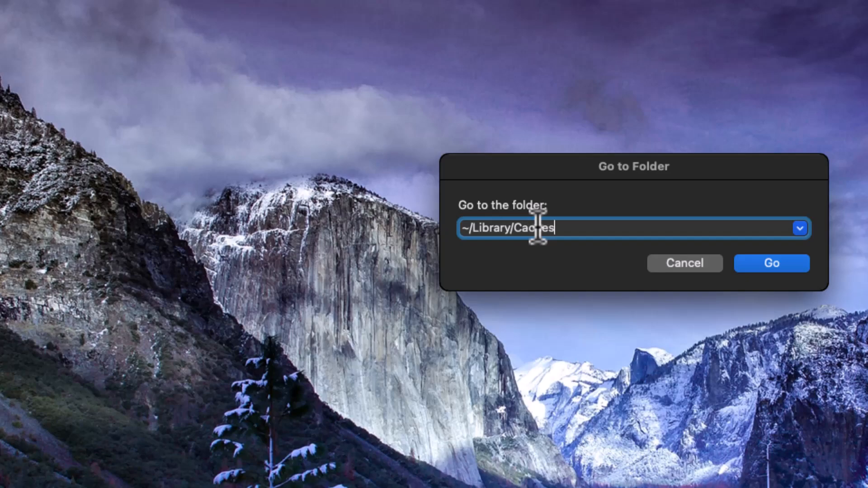
left_click(771, 263)
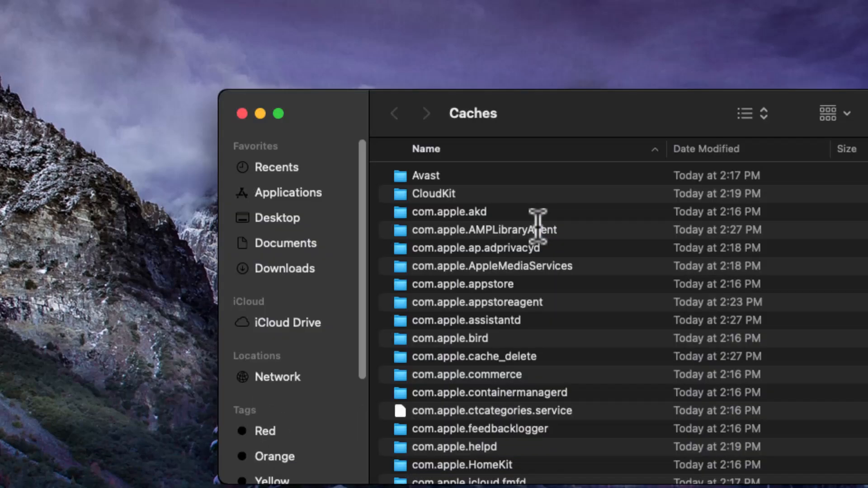
mouse_move(420, 208)
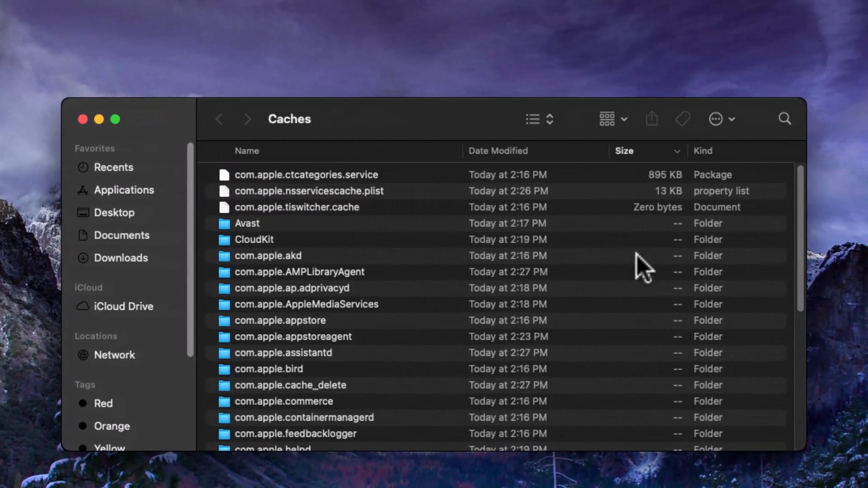
Look inside the Avast cache folder, then return to the Caches listing.
left_click(247, 223)
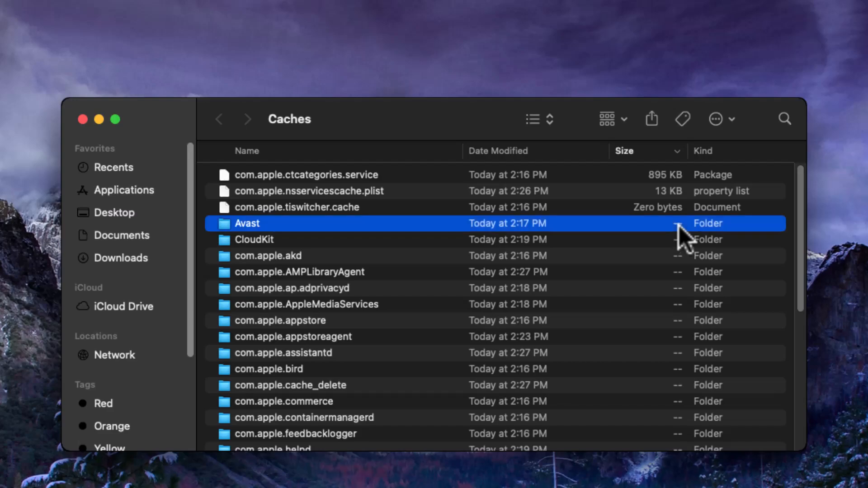
mouse_move(603, 252)
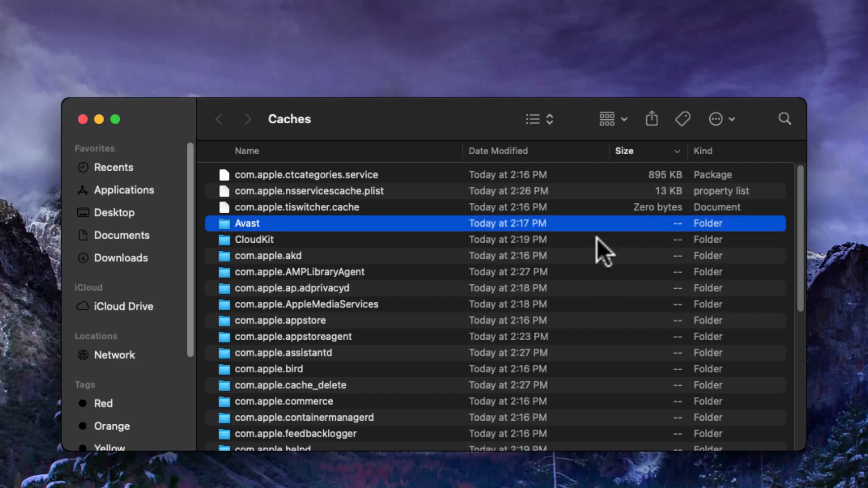
mouse_move(399, 238)
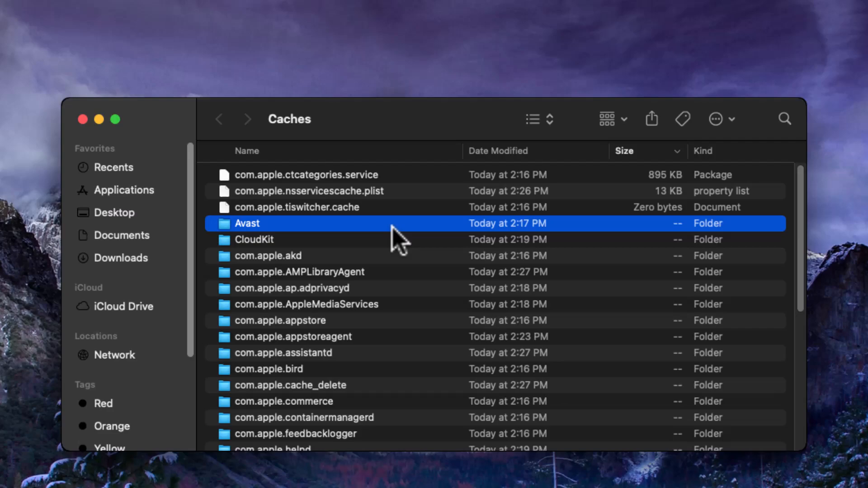
double_click(246, 223)
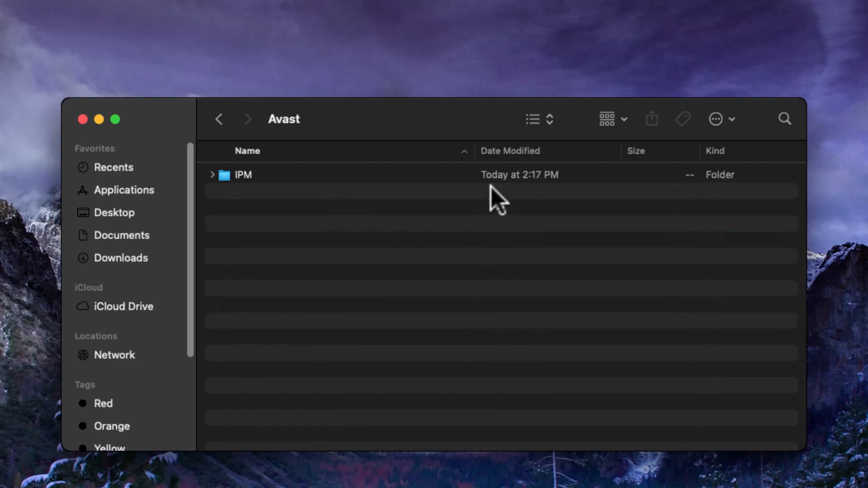
double_click(238, 174)
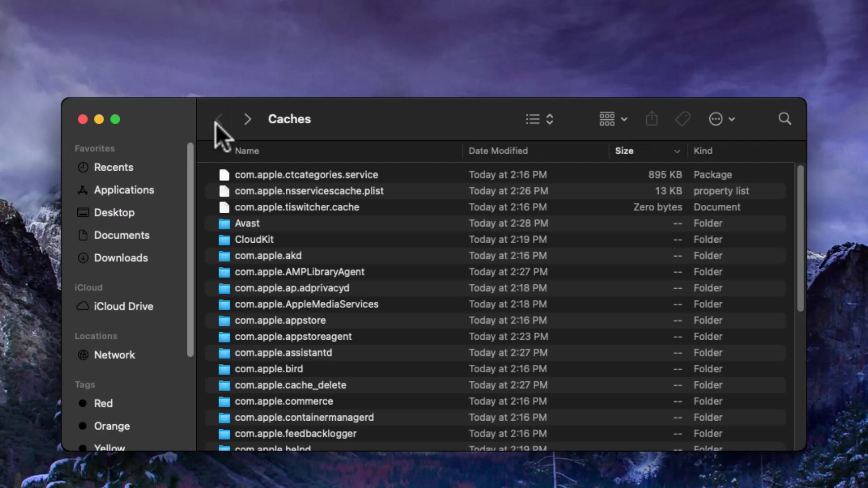
mouse_move(701, 212)
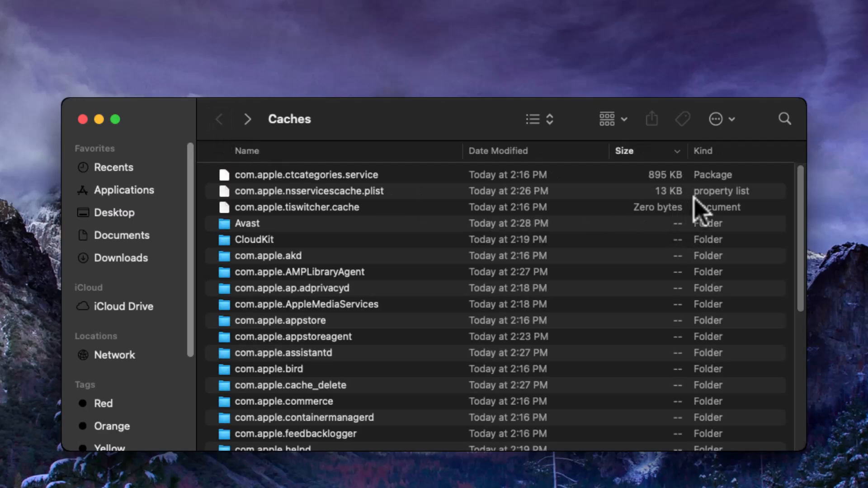
mouse_move(681, 191)
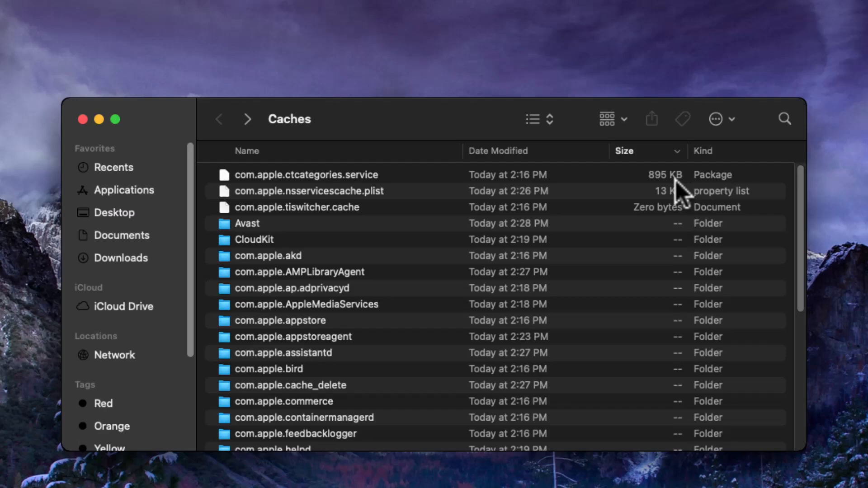
mouse_move(685, 194)
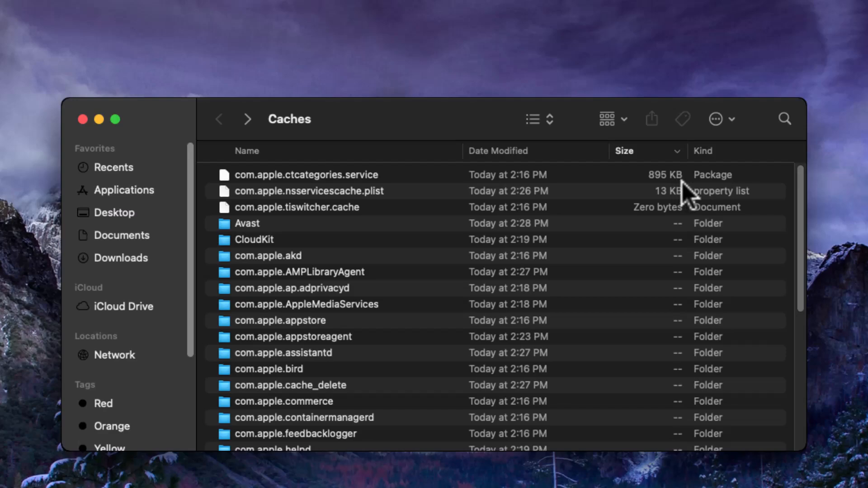
mouse_move(703, 230)
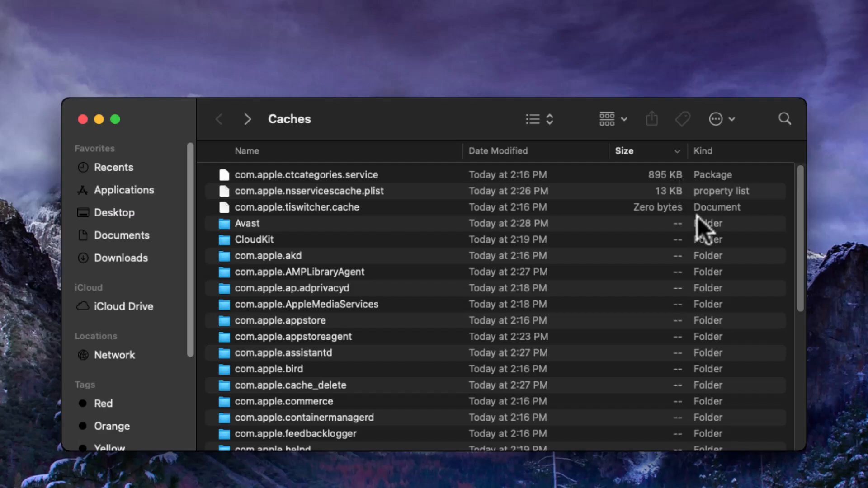
mouse_move(668, 227)
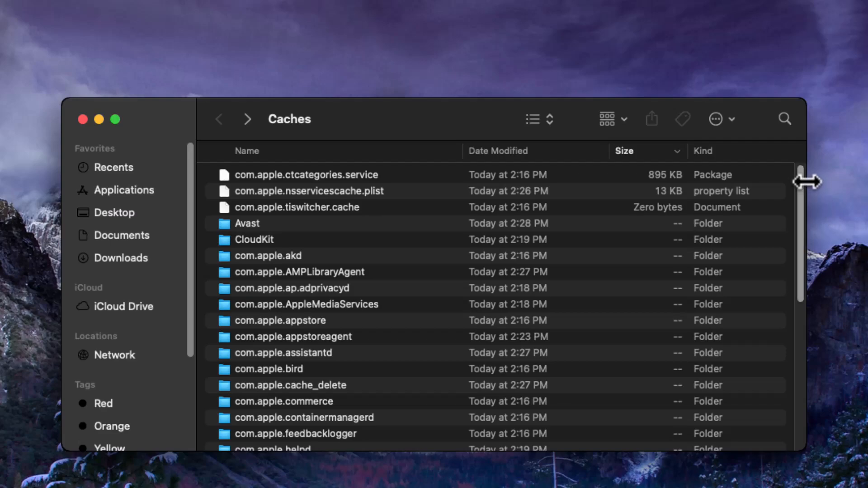
mouse_move(808, 191)
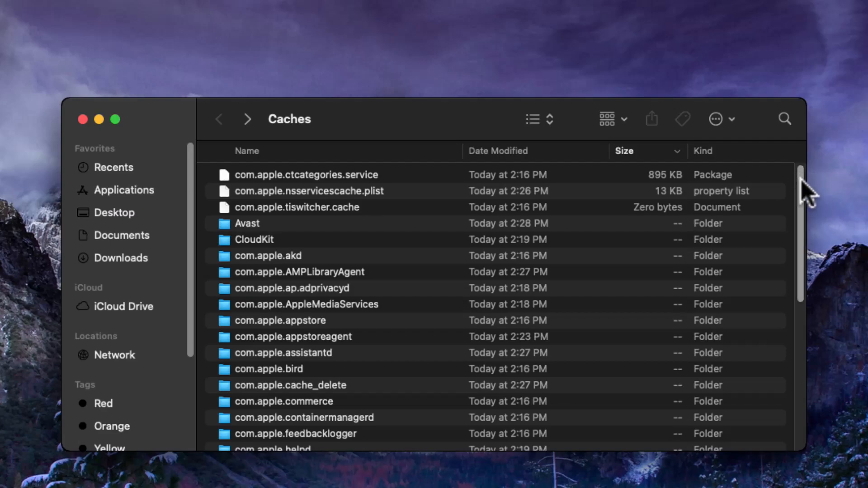
Select the ~/Library/Caches items and move them to the Trash.
scroll("down", 3)
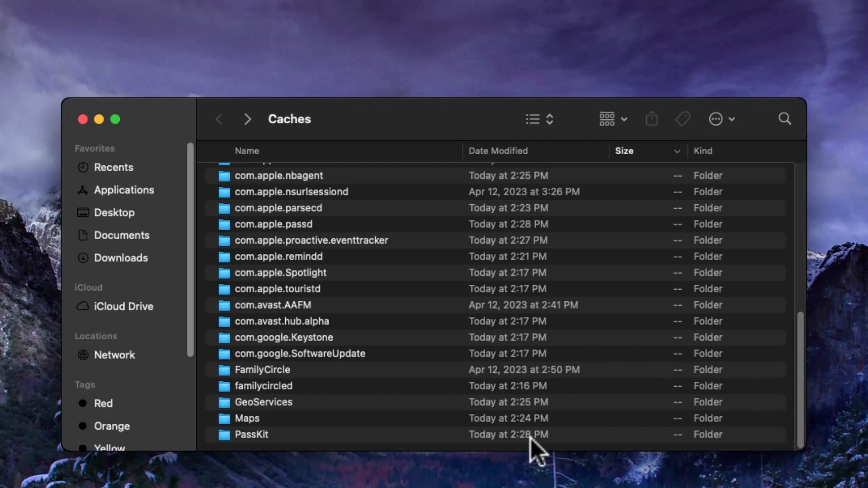
left_click(251, 435)
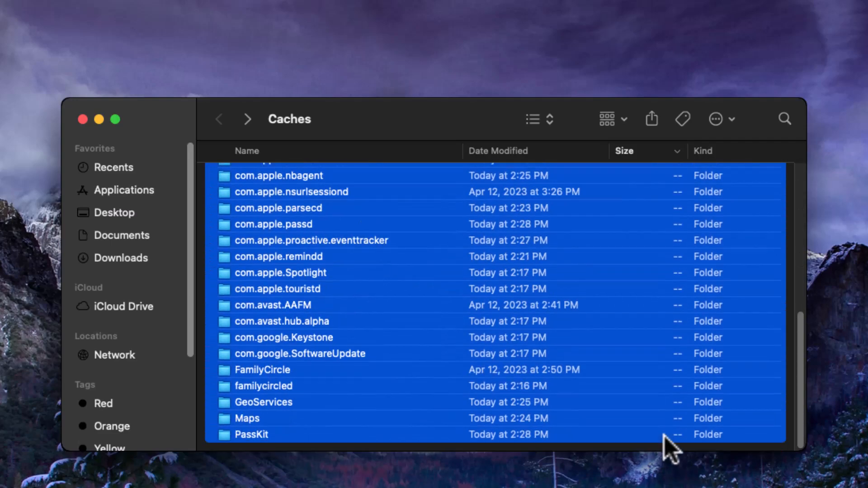
mouse_move(634, 398)
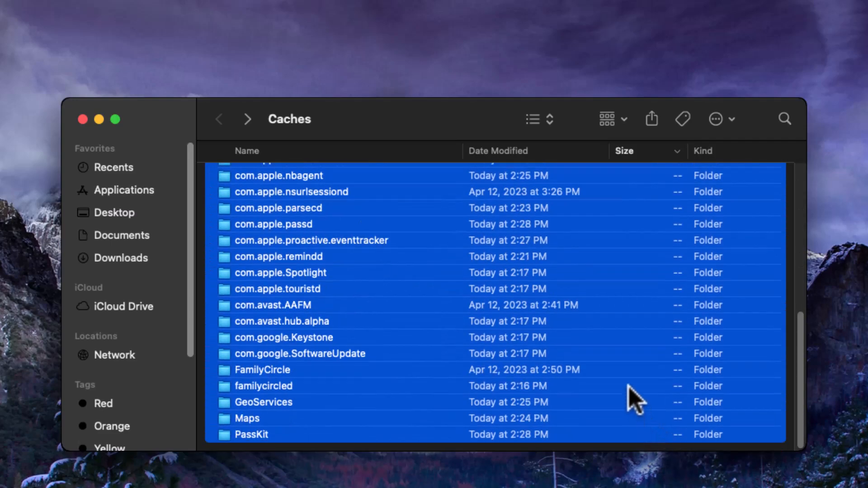
right_click(633, 399)
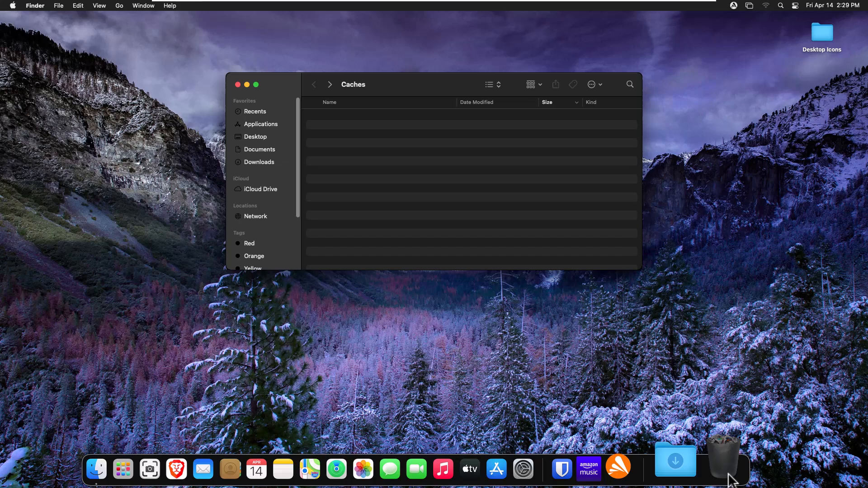
right_click(722, 460)
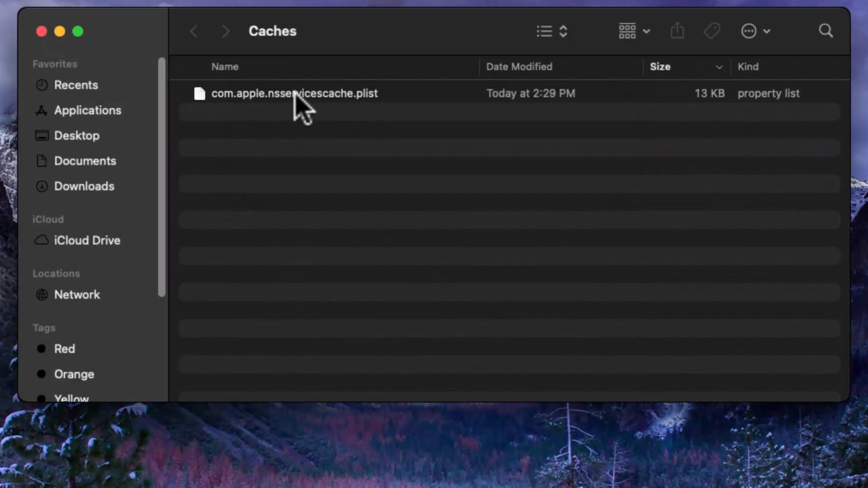
mouse_move(384, 116)
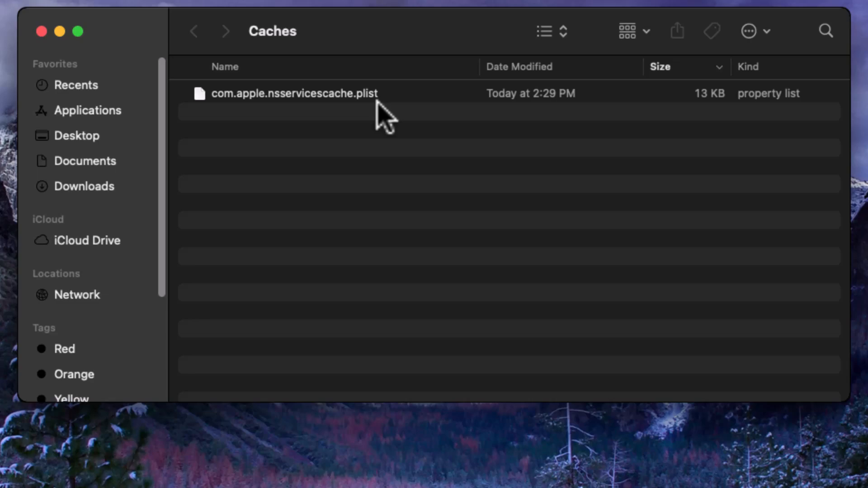
mouse_move(285, 106)
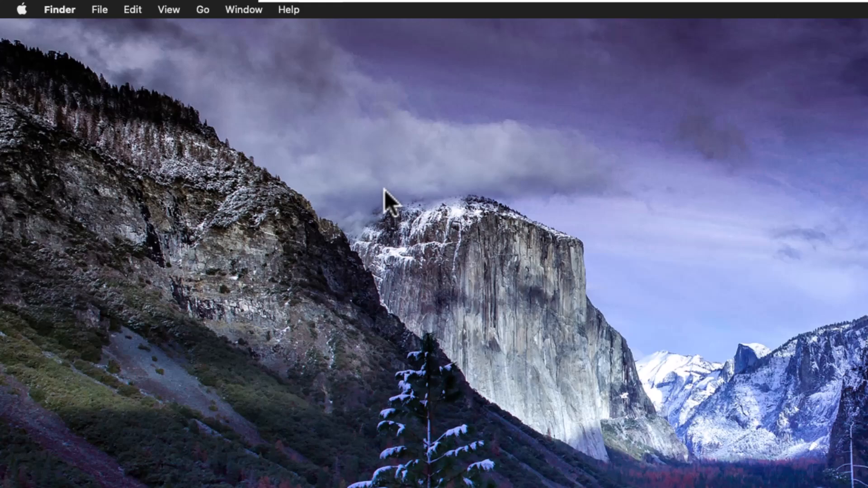
mouse_move(215, 51)
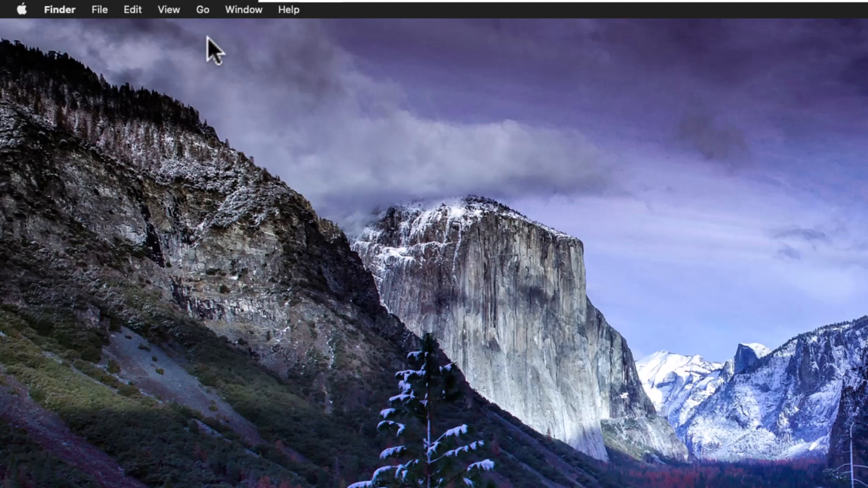
Go to ~/Library/Logs by editing the previous Caches path.
left_click(202, 9)
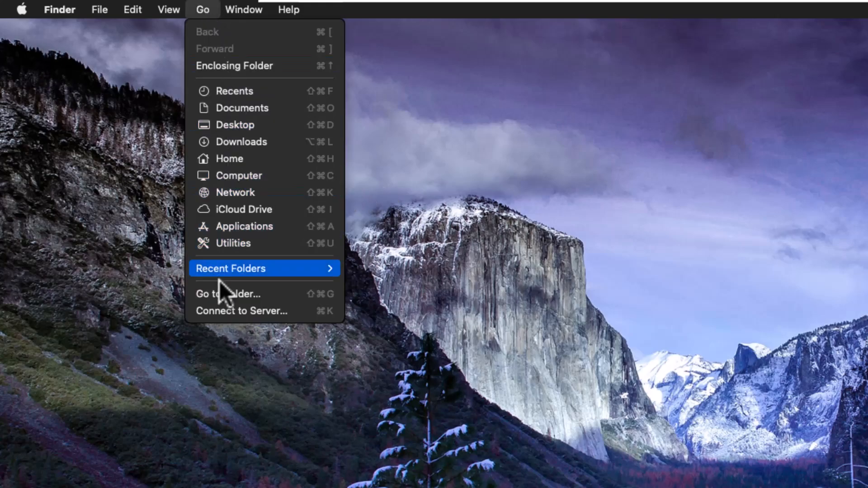
left_click(227, 294)
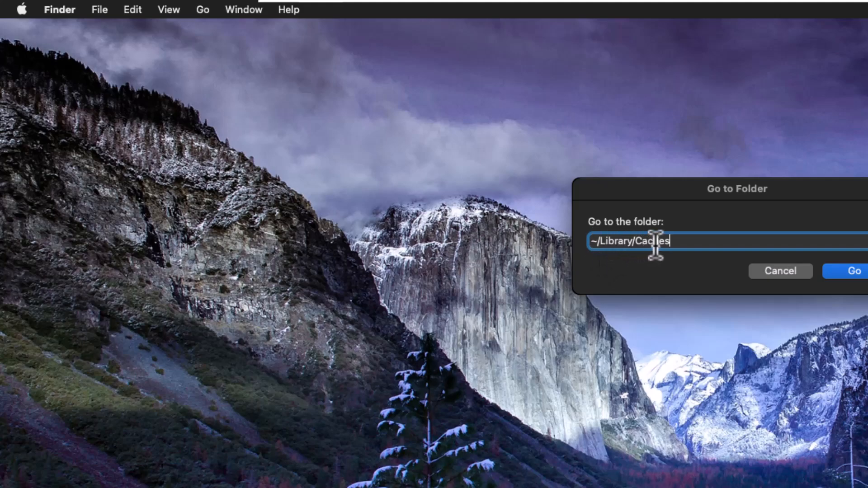
key("backspace")
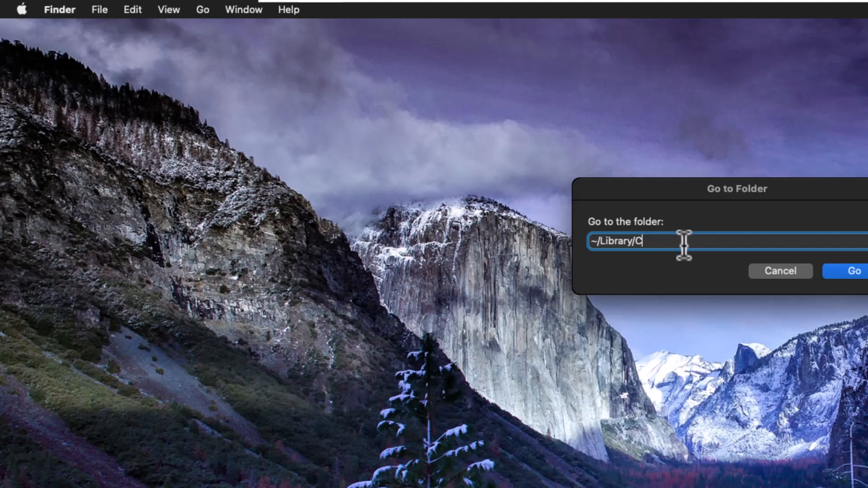
key("Backspace")
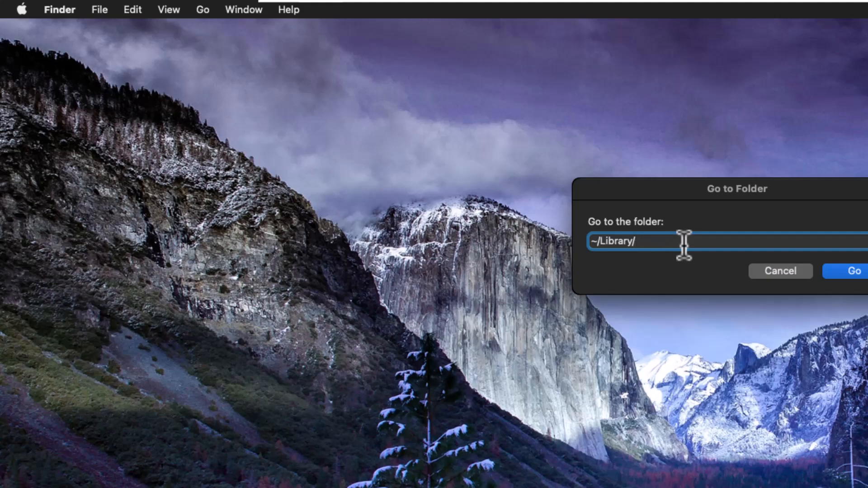
type("LOgs")
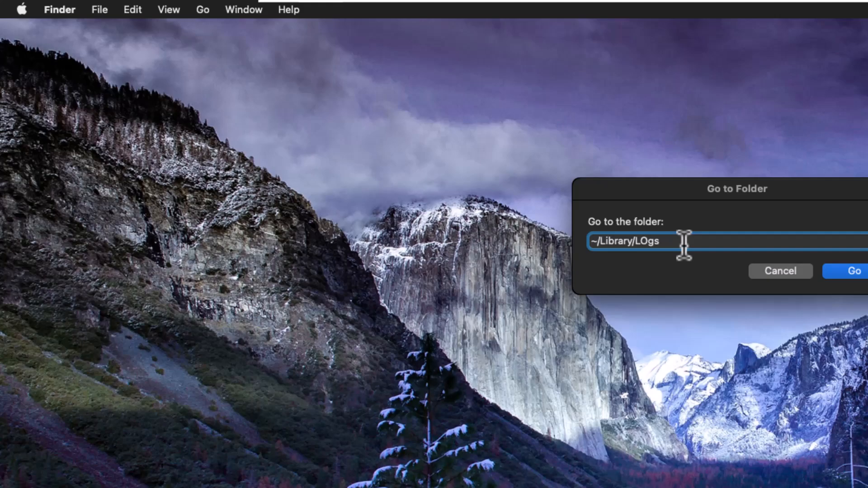
left_click(856, 271)
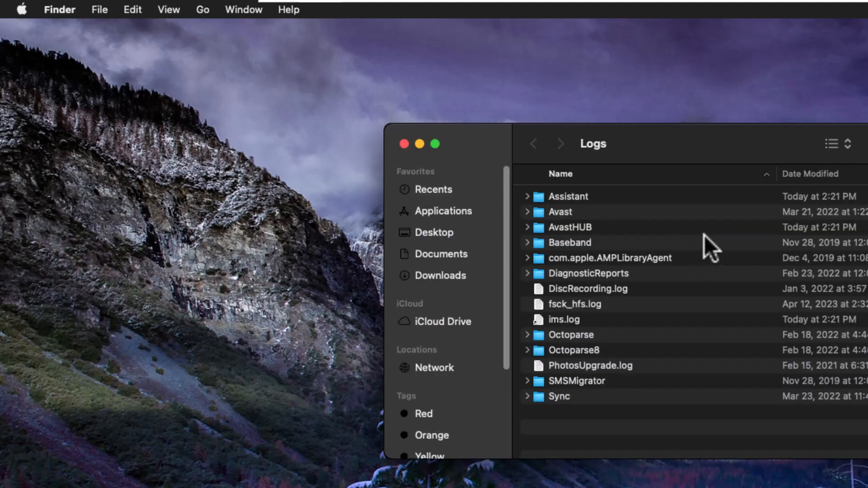
Move all 14 log items in Logs to the Trash.
left_click(572, 196)
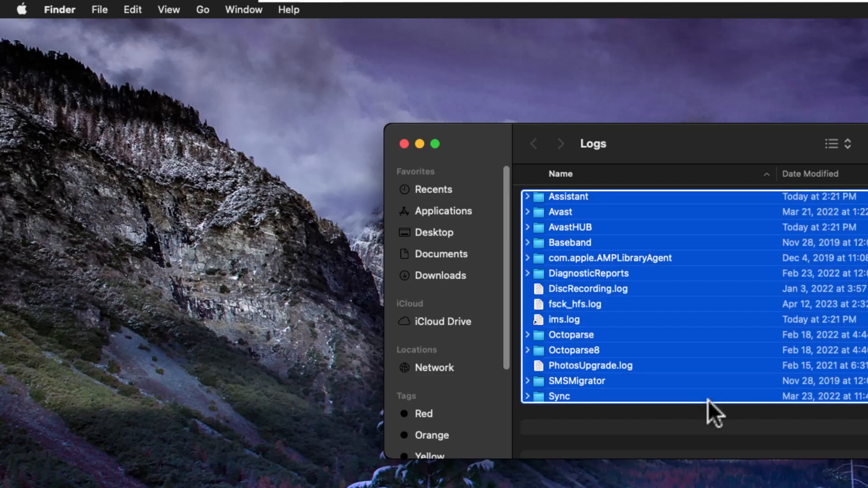
right_click(714, 399)
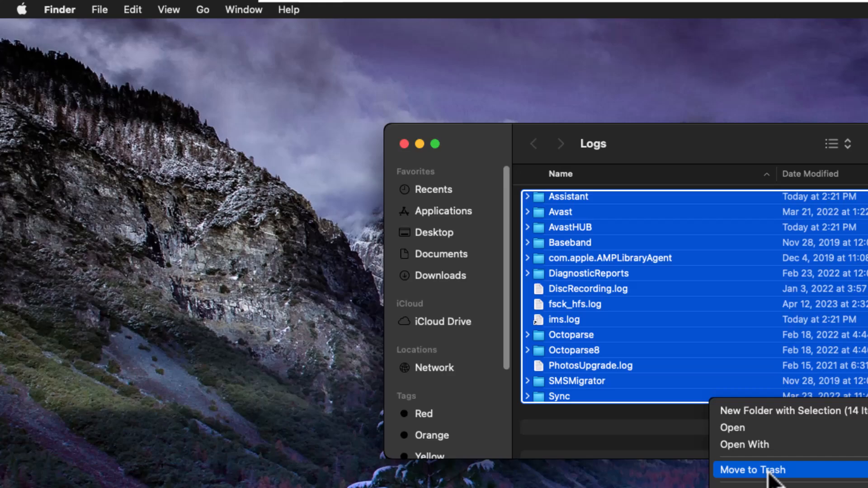
left_click(751, 469)
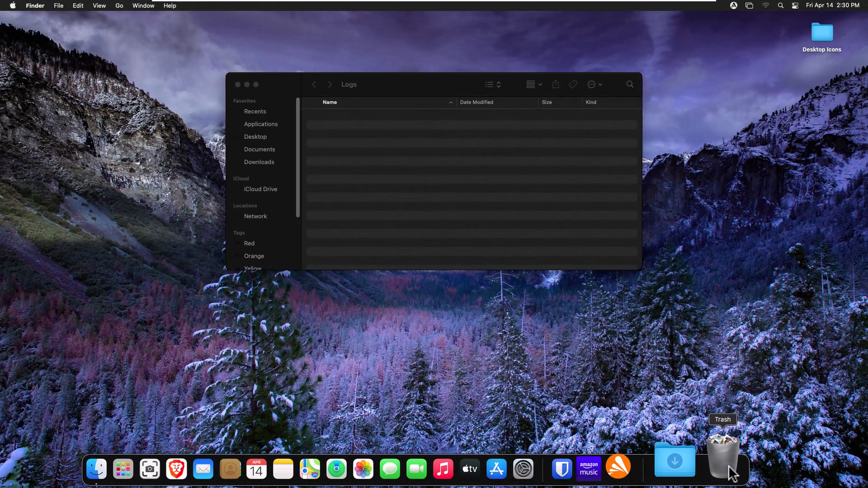
mouse_move(736, 417)
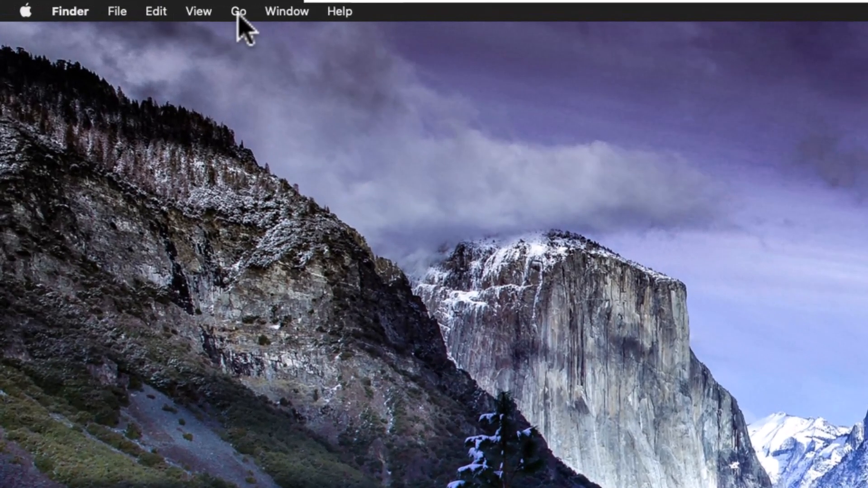
Jump to the system-level /Library/Caches folder using Go to Folder.
left_click(239, 11)
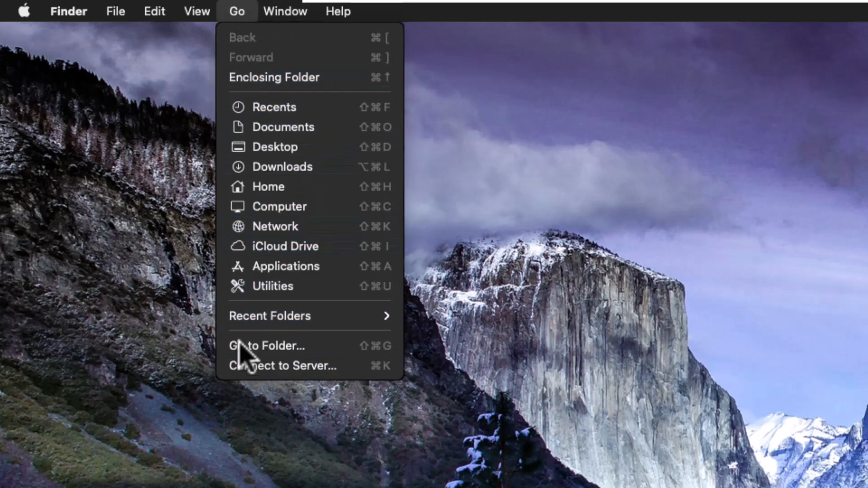
left_click(267, 346)
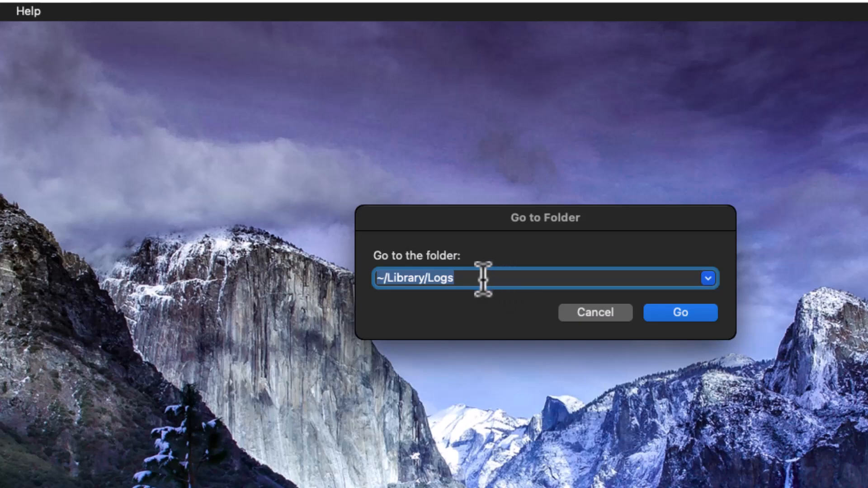
mouse_move(359, 293)
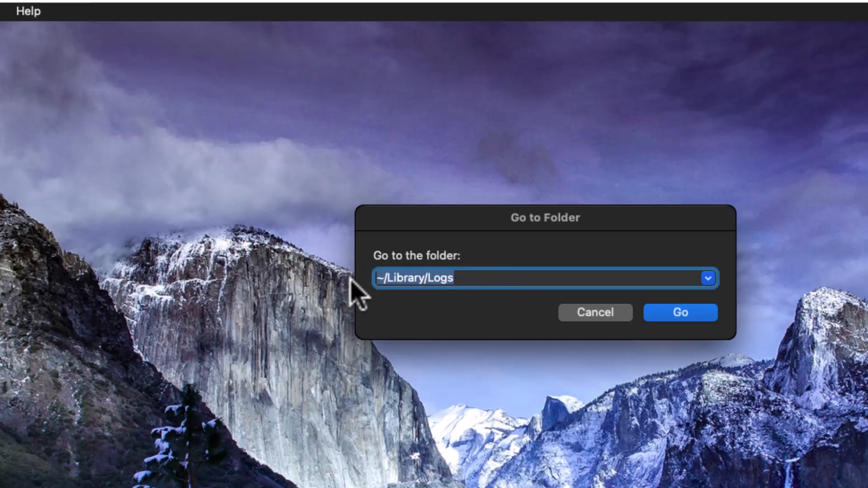
type("/")
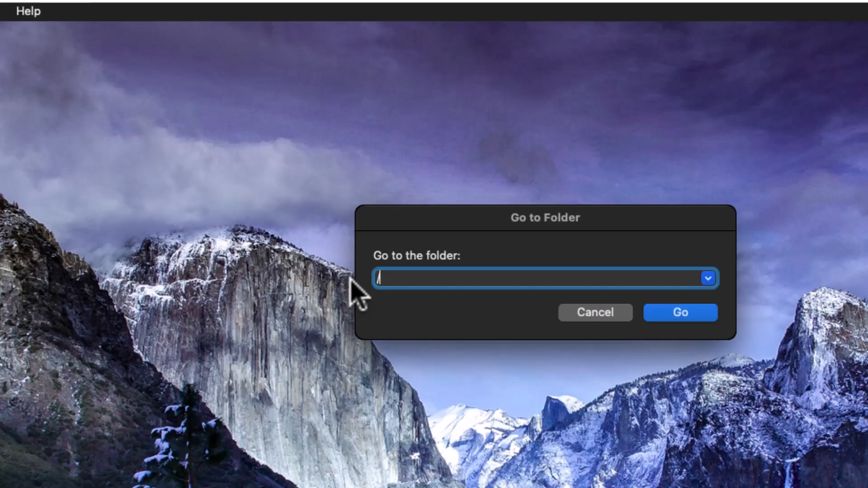
type("Library")
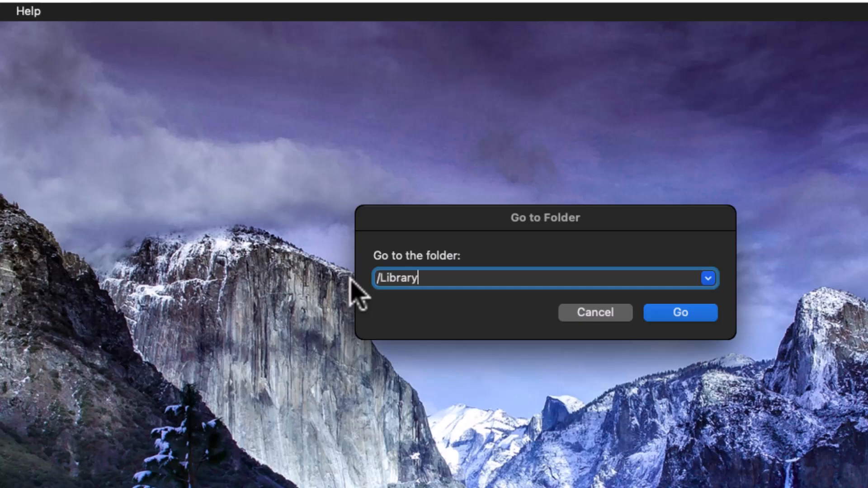
type("/")
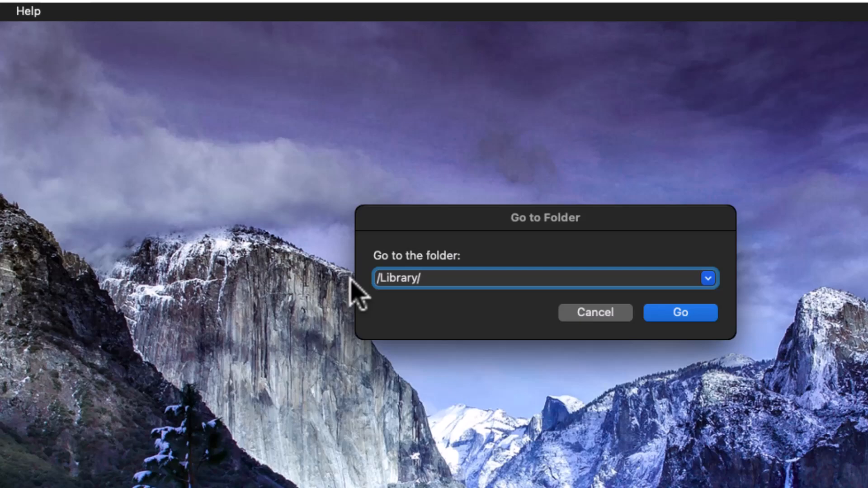
type("Ca")
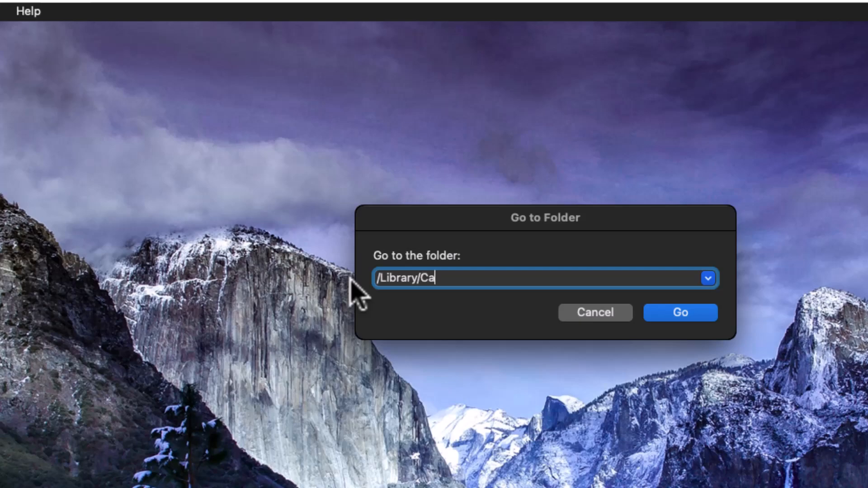
type("ches")
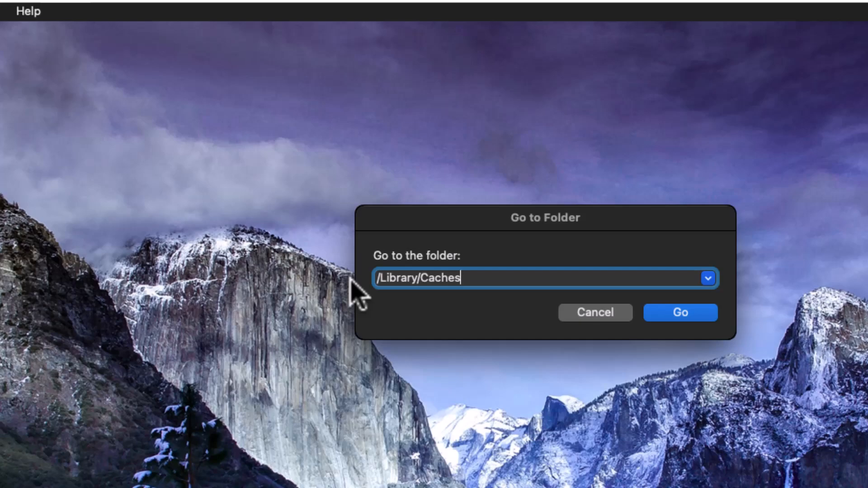
mouse_move(459, 305)
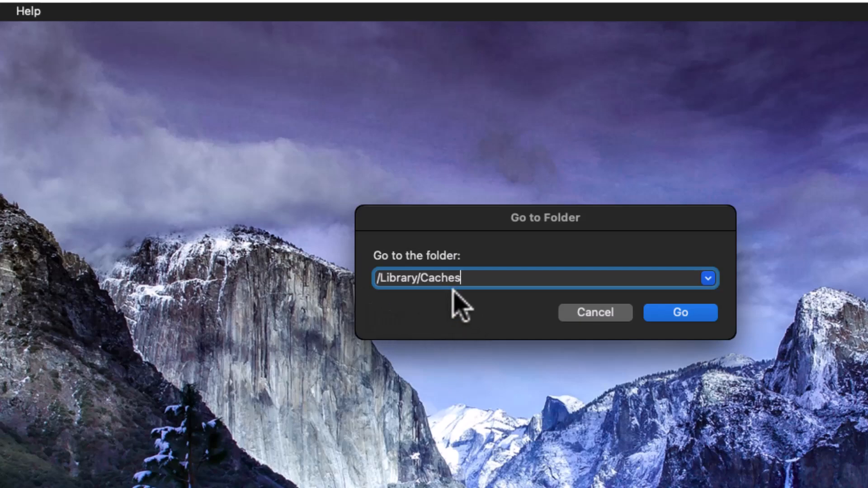
mouse_move(378, 301)
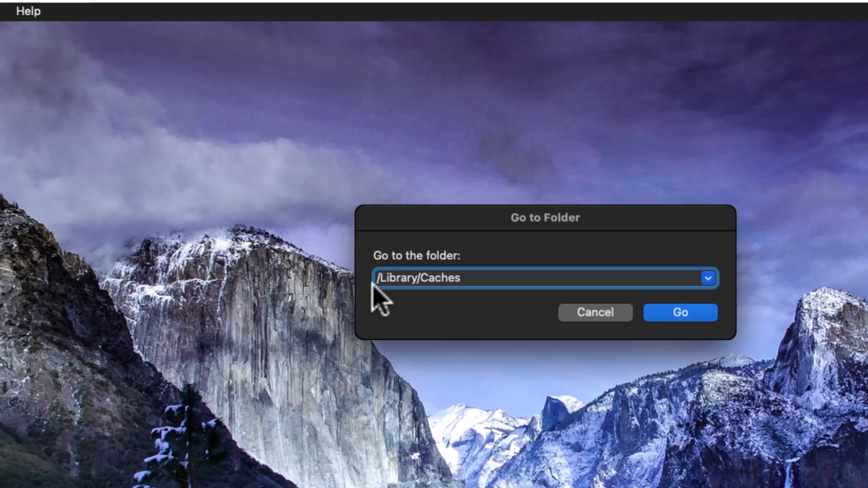
mouse_move(545, 335)
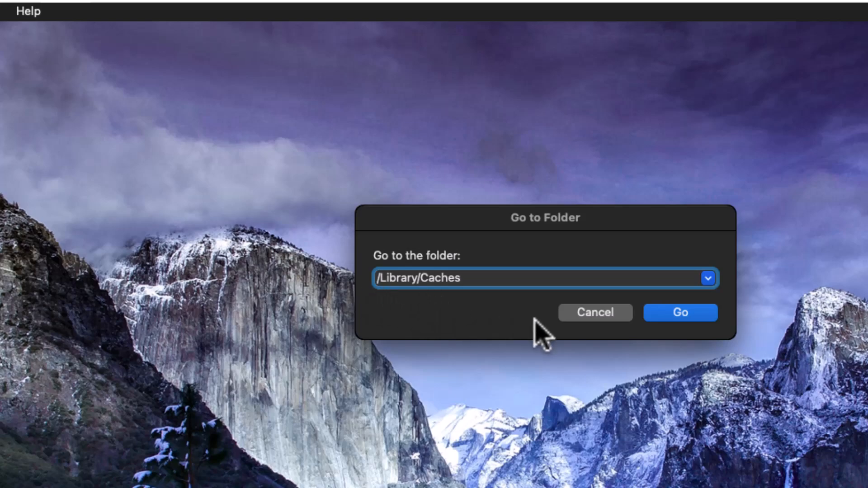
left_click(680, 312)
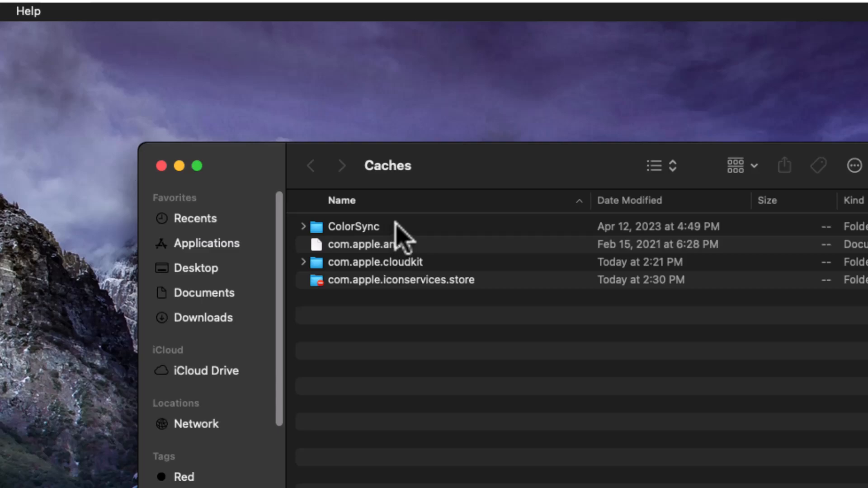
Select the four /Library/Caches items and choose Move to Trash.
left_click(347, 226)
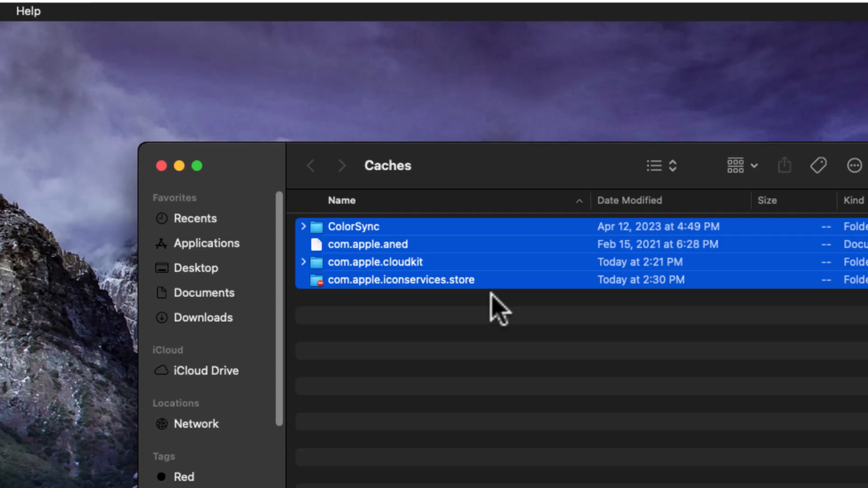
mouse_move(493, 307)
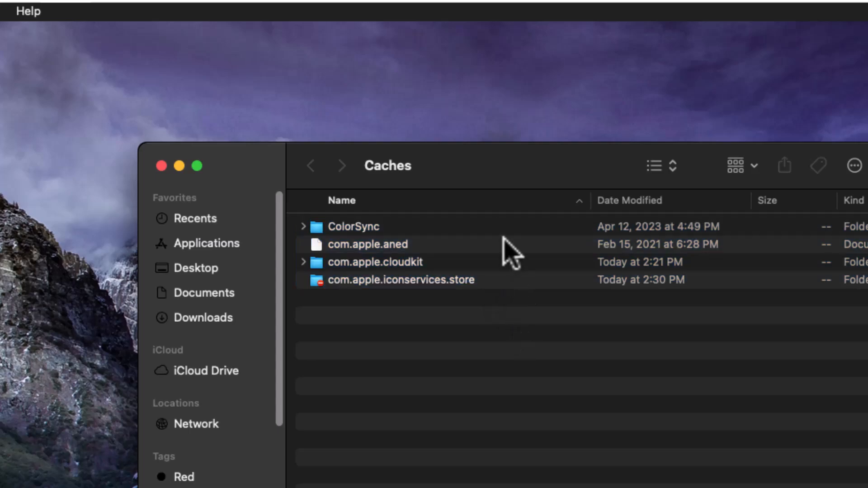
left_click(363, 226)
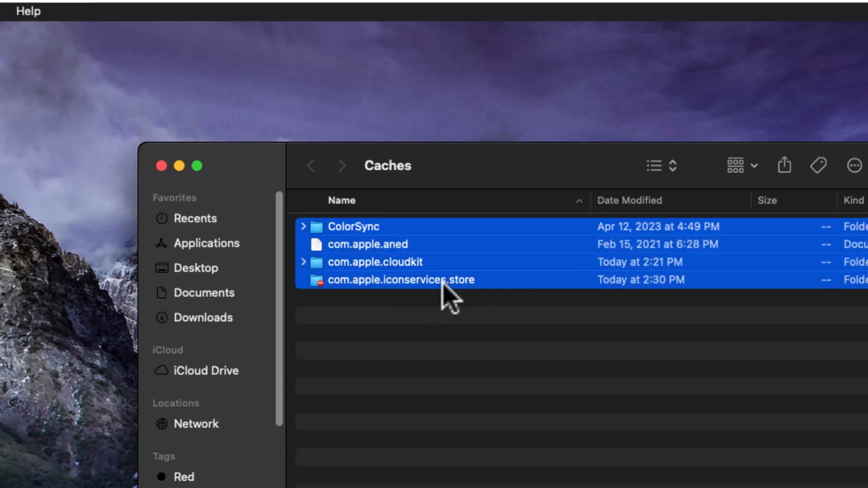
mouse_move(498, 320)
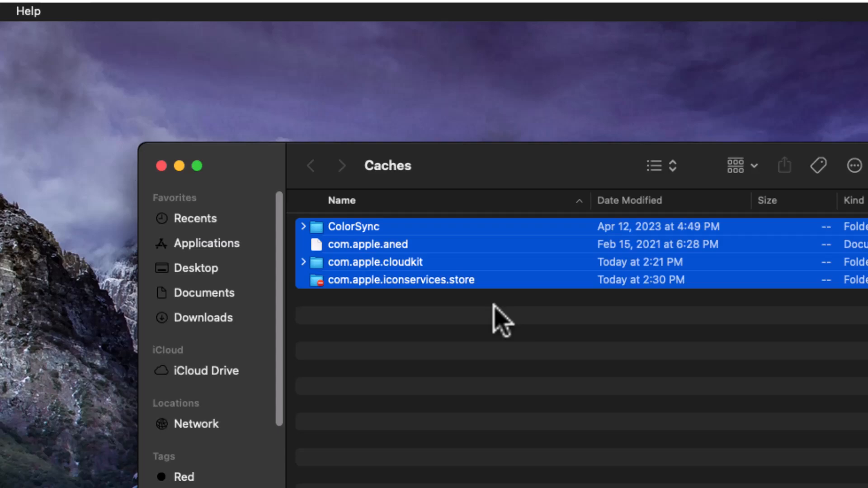
mouse_move(522, 299)
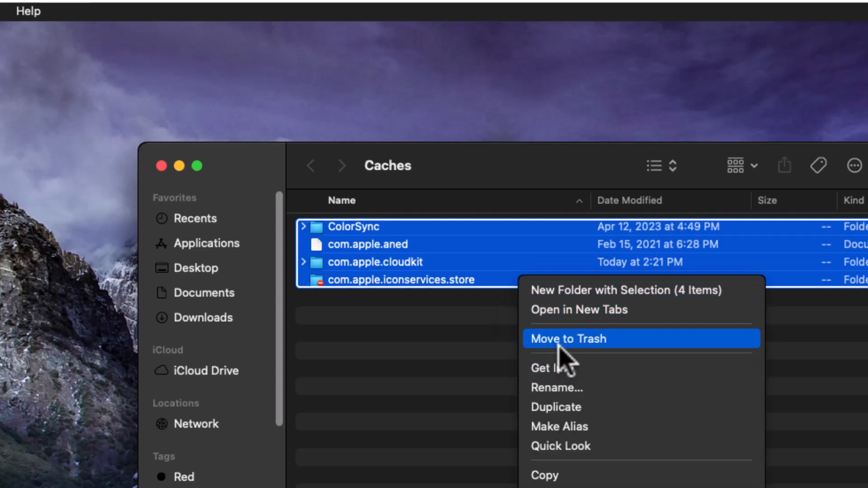
left_click(567, 338)
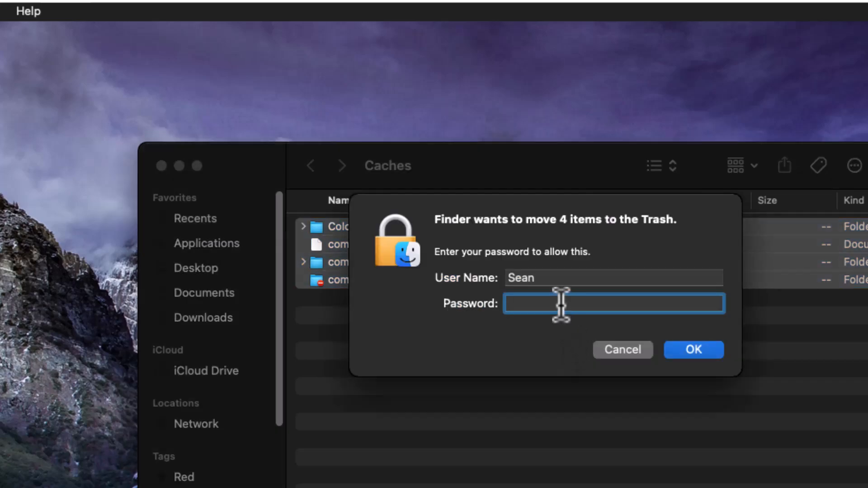
Authenticate with the admin password, dismiss the permission error, and select both remaining items.
type("password")
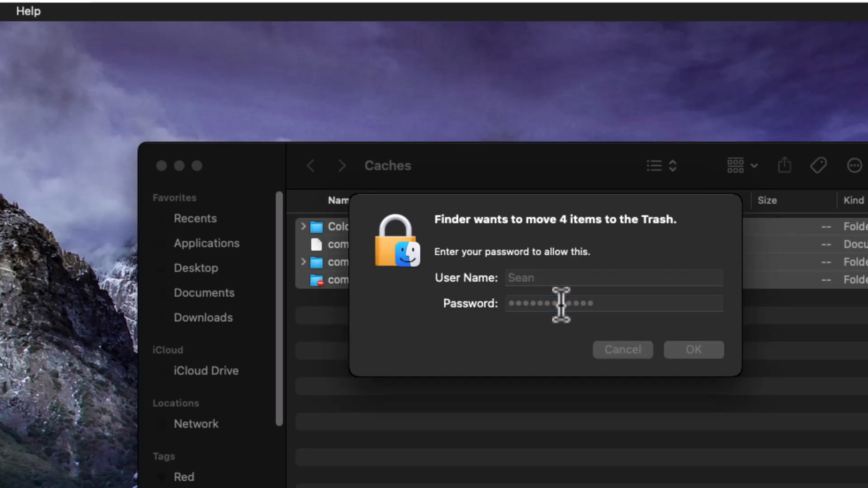
left_click(693, 350)
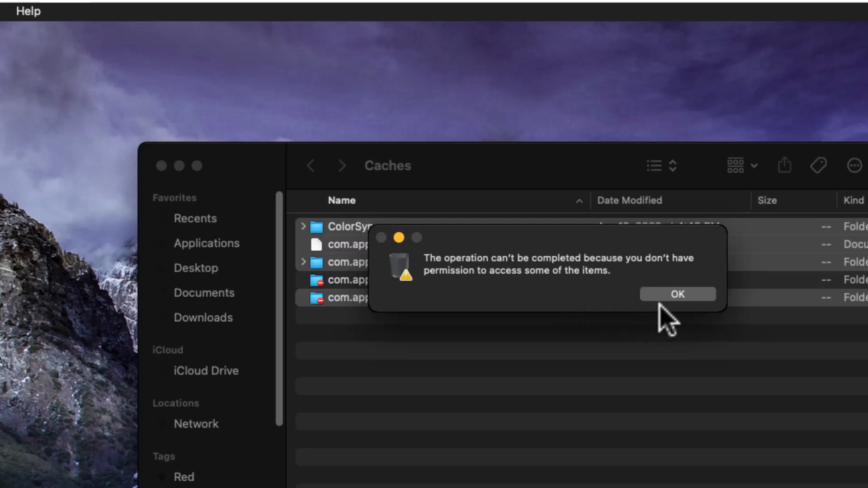
left_click(676, 294)
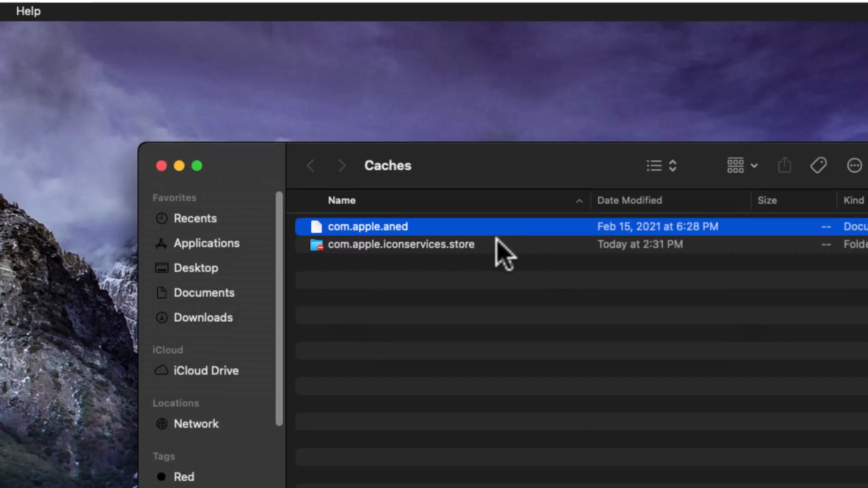
left_click(401, 244)
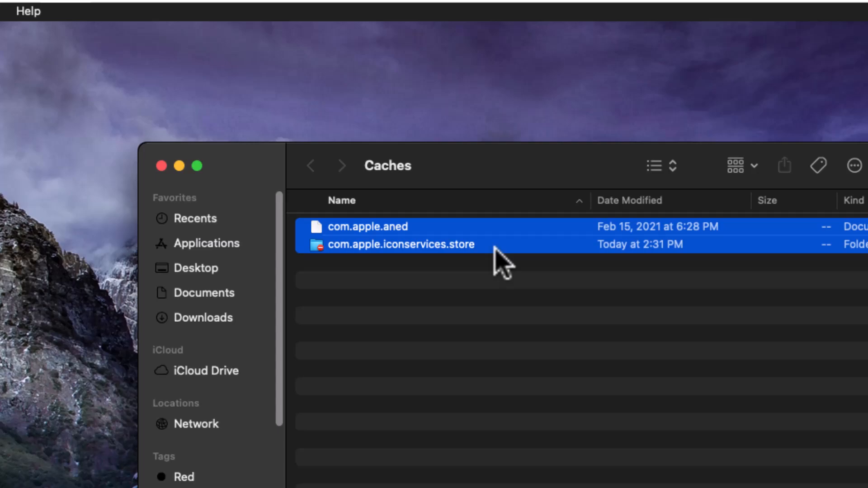
mouse_move(484, 271)
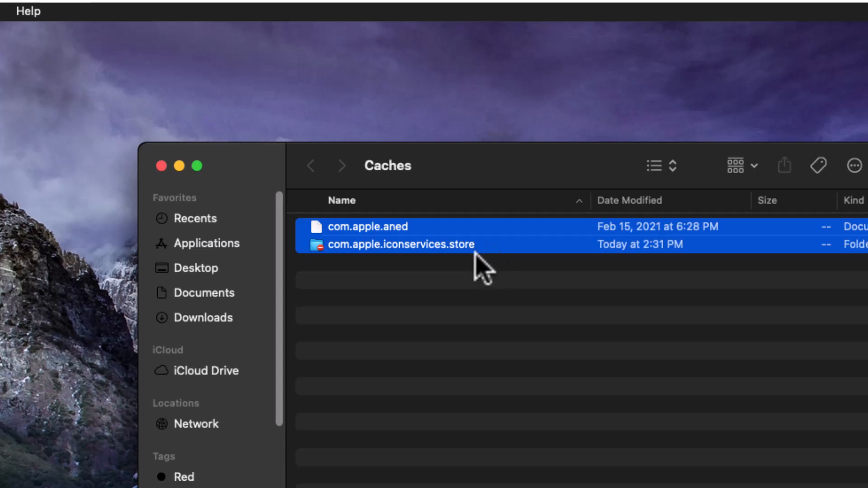
mouse_move(429, 296)
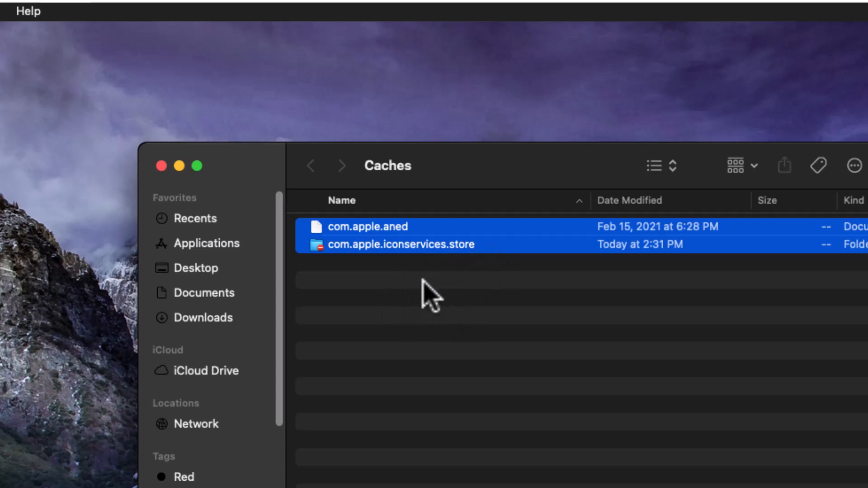
mouse_move(448, 335)
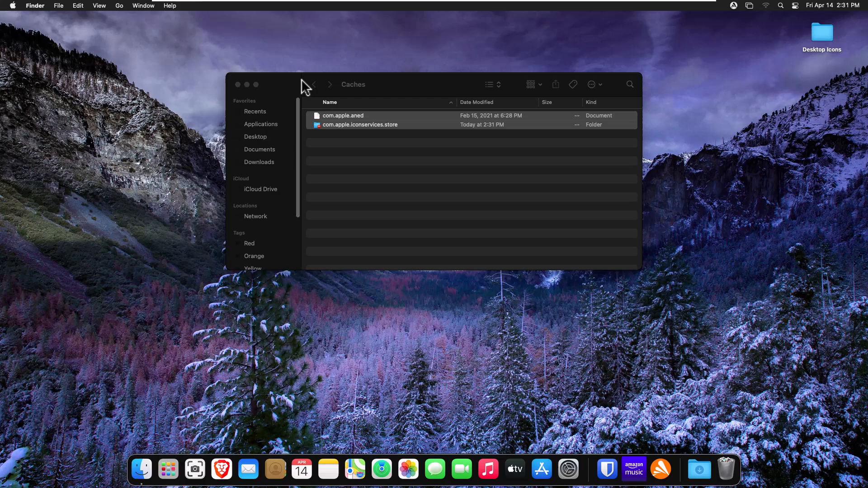
Close the /Library/Caches Finder window.
left_click(238, 84)
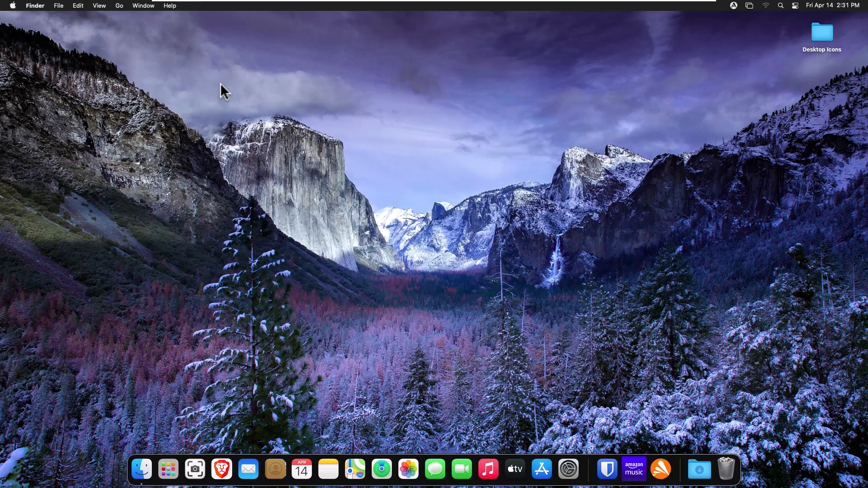